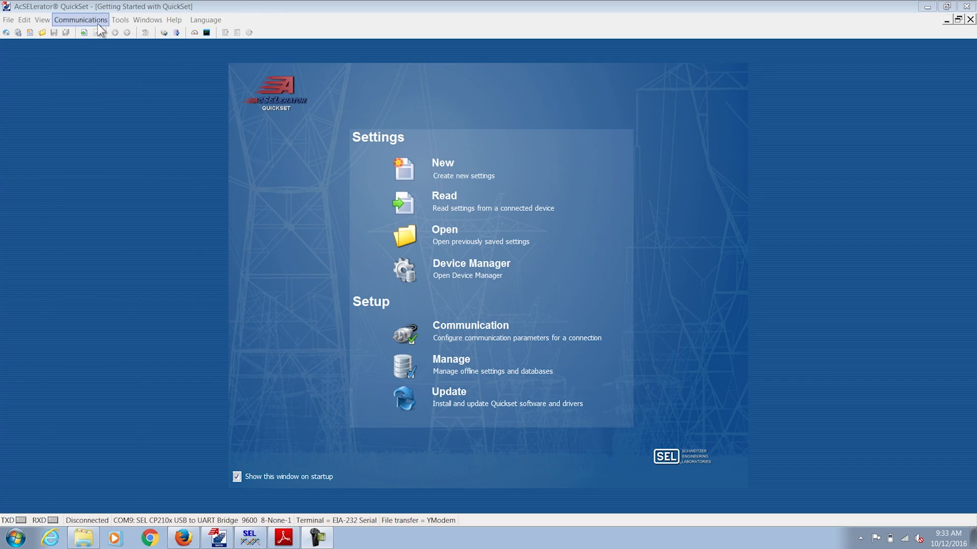
# - Bring up the Communication Parameters dialog on the Serial tab showing COM9 at 9600
pyautogui.click(80, 20)
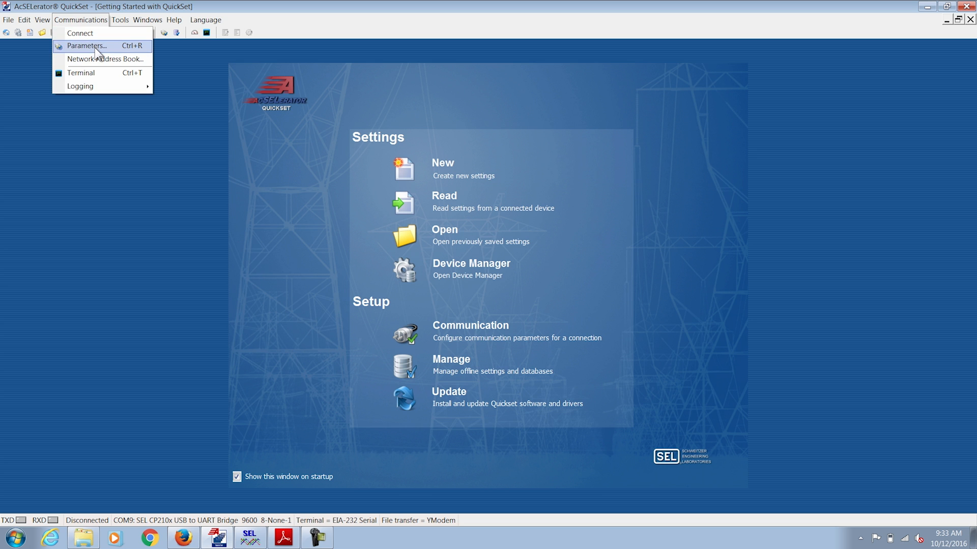
pyautogui.click(86, 46)
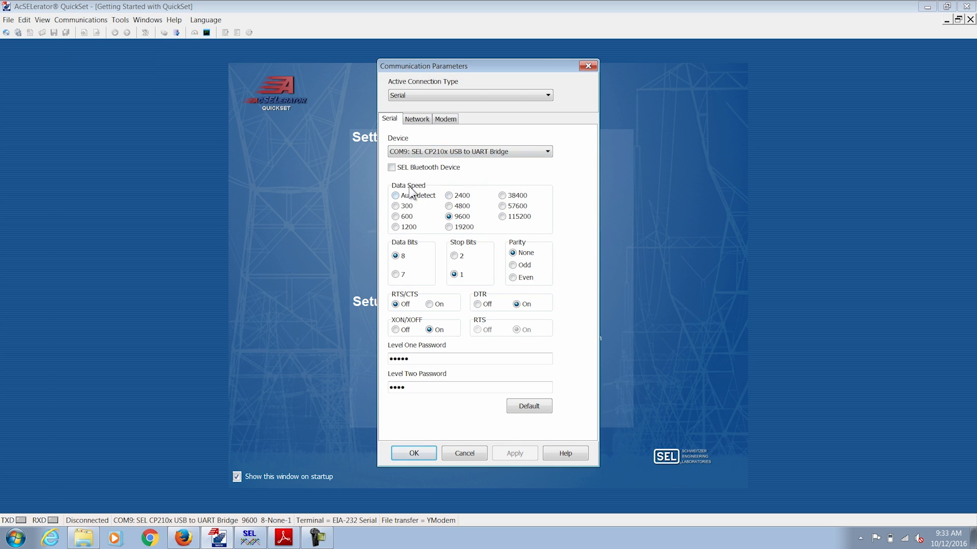
pyautogui.moveTo(449, 216)
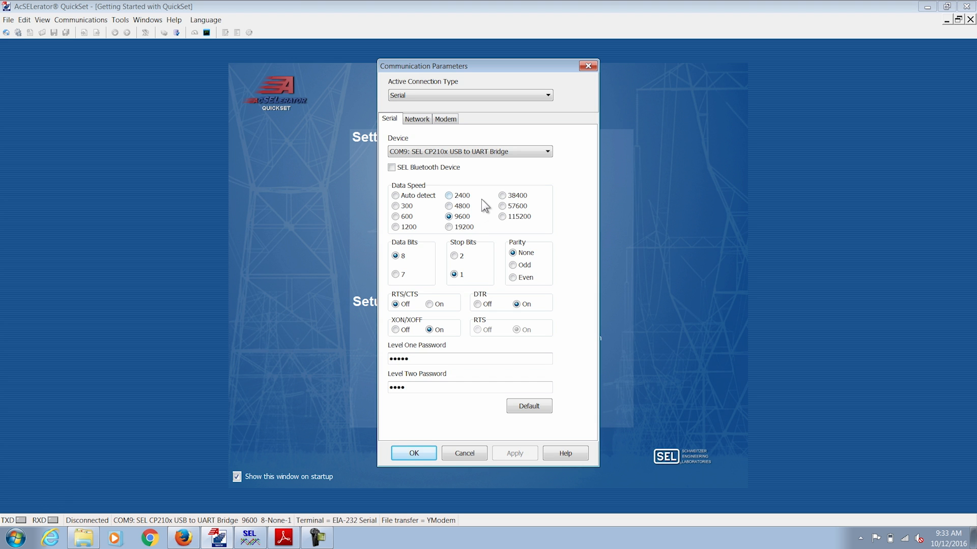
pyautogui.click(14, 537)
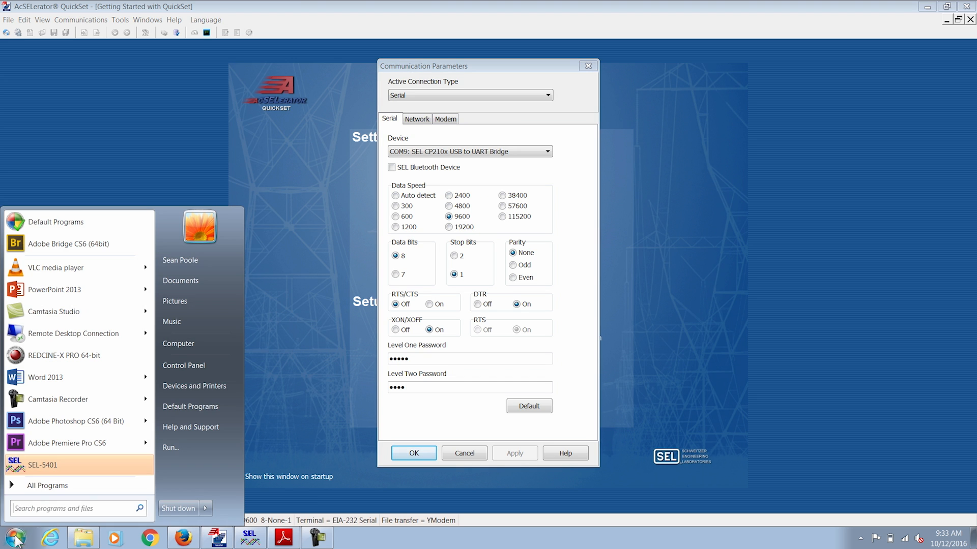
pyautogui.moveTo(195, 385)
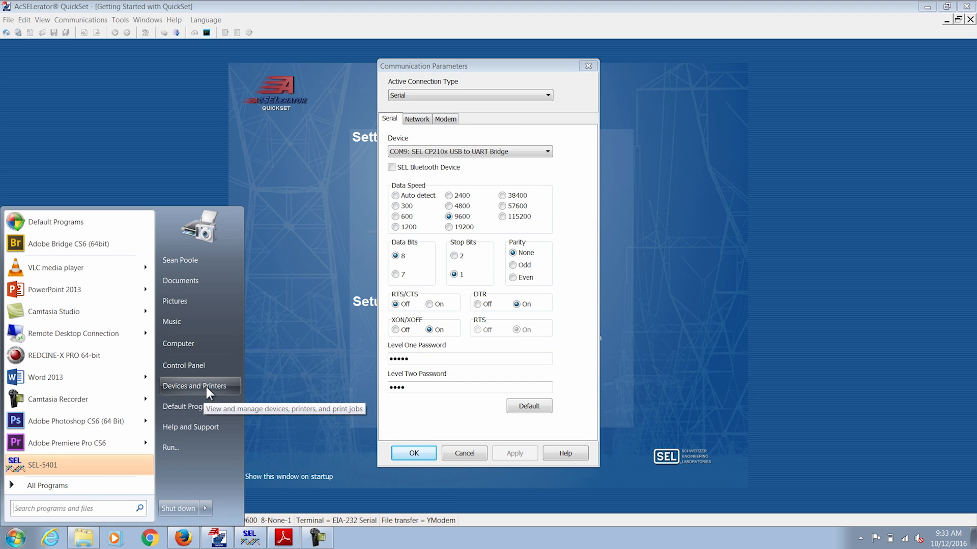
# - Check Devices and Printers for the SEL USB-to-UART bridge ports COM8 and COM9
pyautogui.click(194, 386)
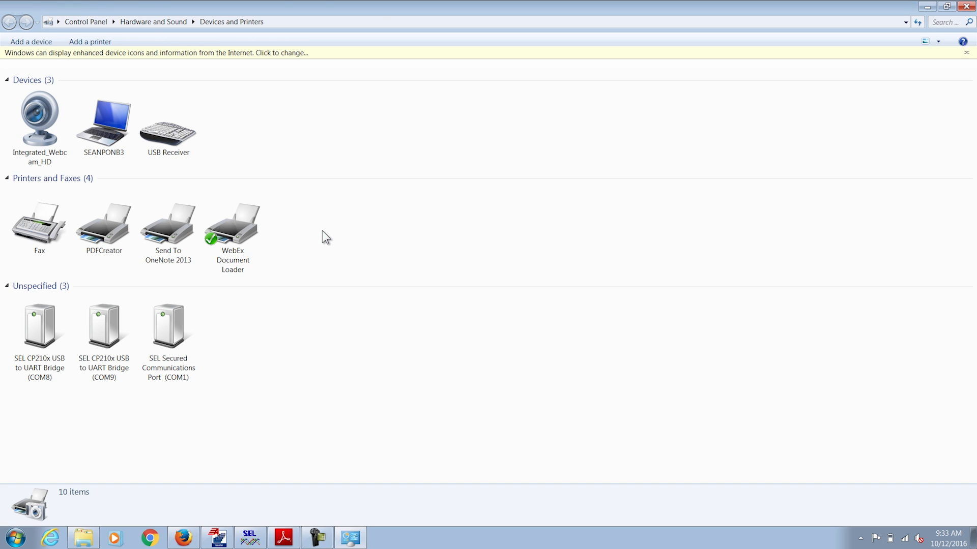
pyautogui.click(103, 325)
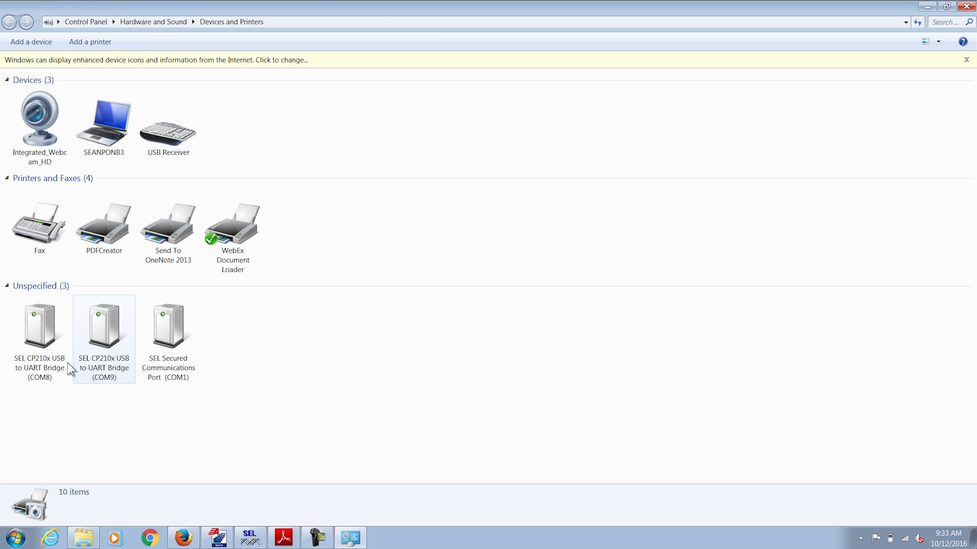
pyautogui.moveTo(107, 368)
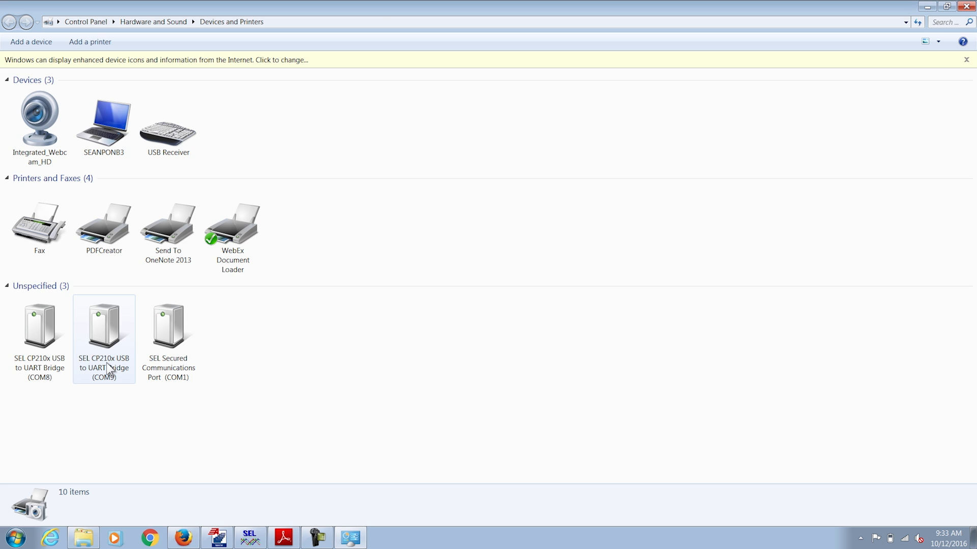
pyautogui.moveTo(120, 366)
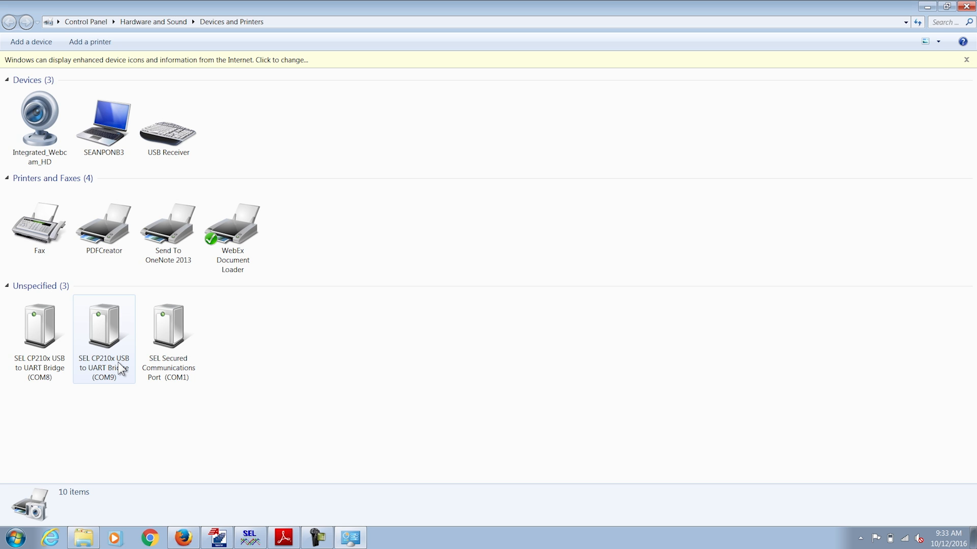
pyautogui.moveTo(96, 387)
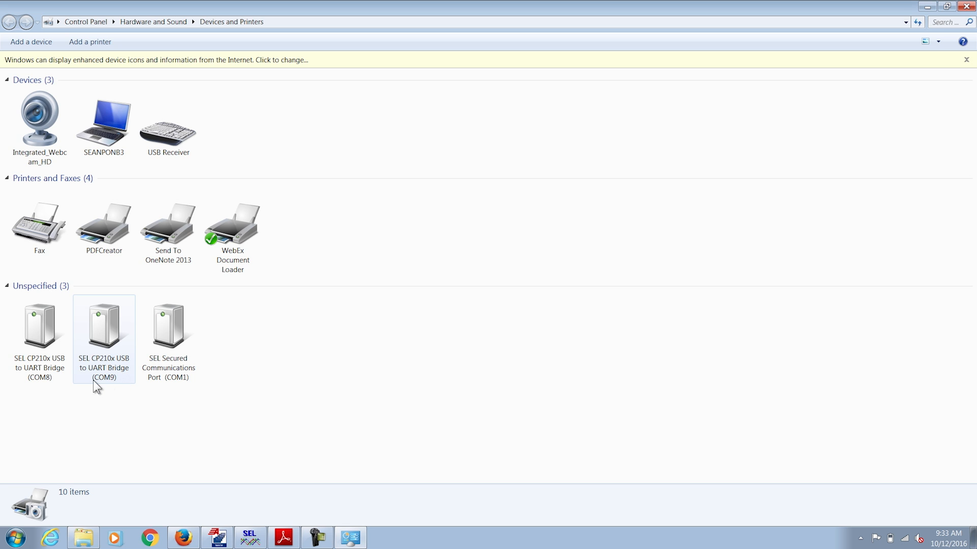
pyautogui.moveTo(111, 387)
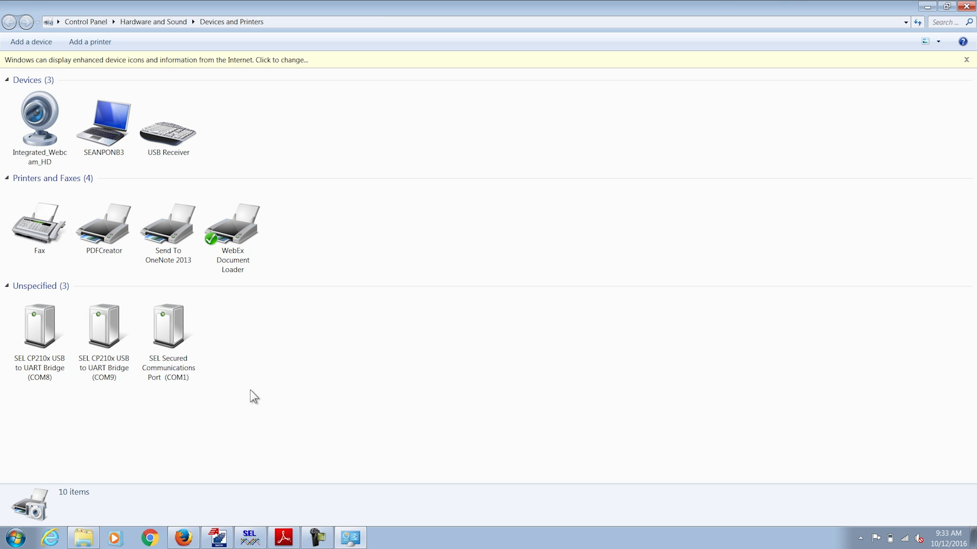
pyautogui.moveTo(928, 7)
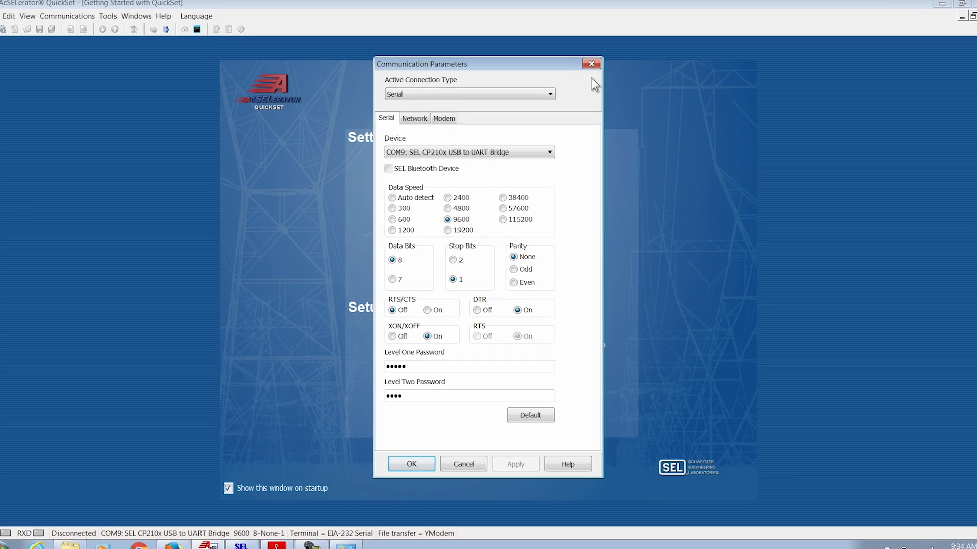
# - Select the COM9 device at 9600, 8-None-1 with the level one password and apply the connection
pyautogui.click(548, 152)
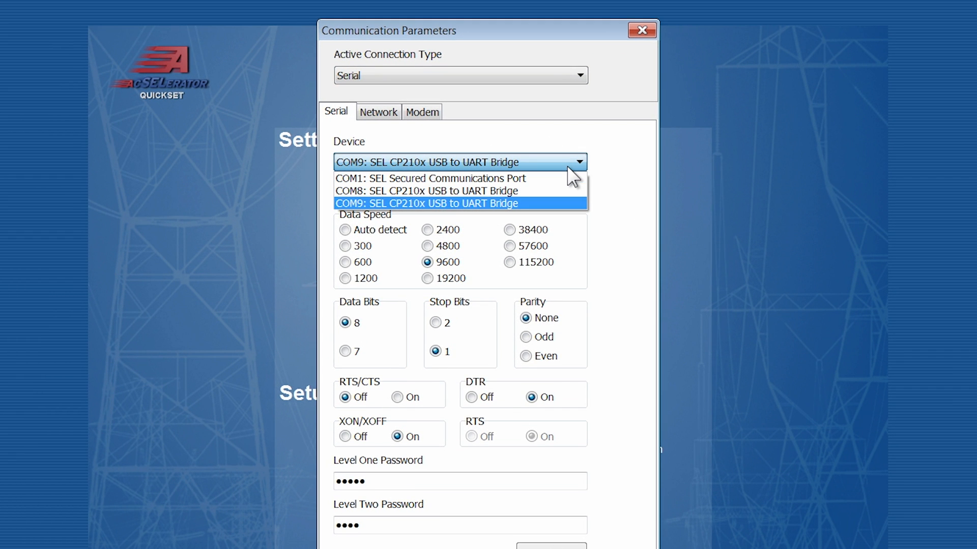
pyautogui.moveTo(487, 209)
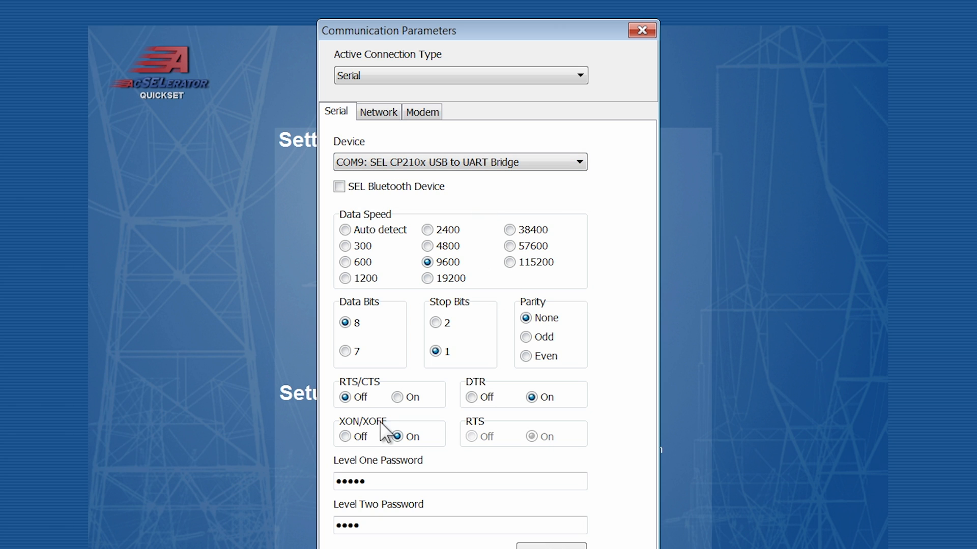
pyautogui.moveTo(413, 366)
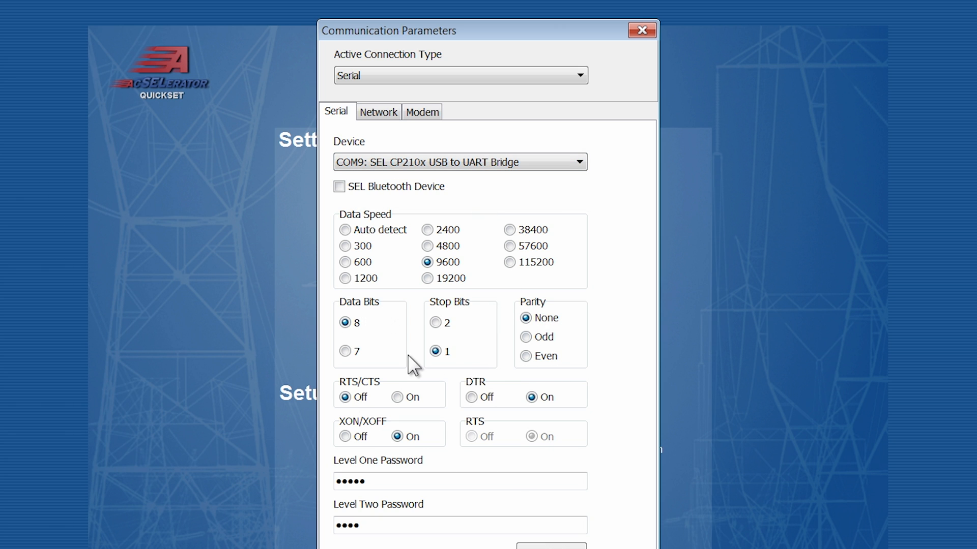
pyautogui.moveTo(604, 384)
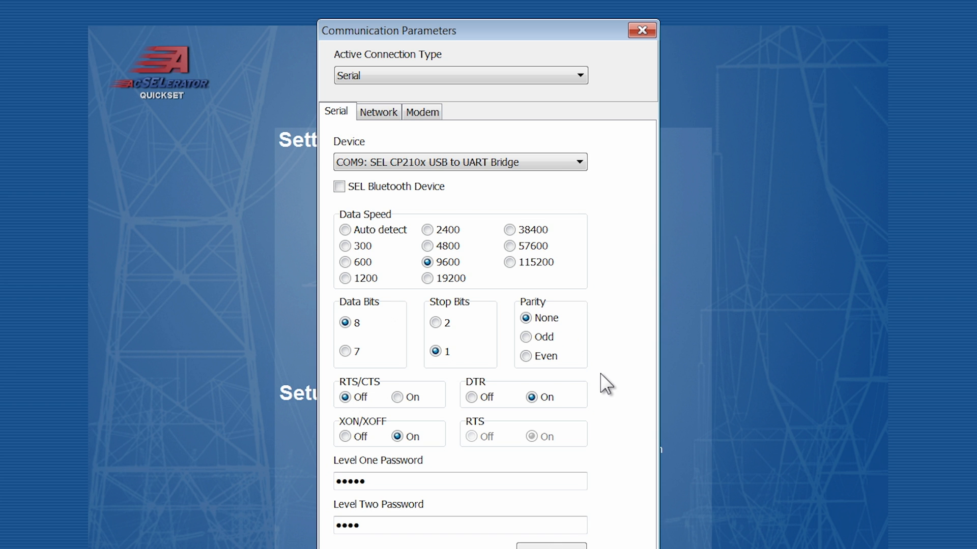
pyautogui.scroll(-3)
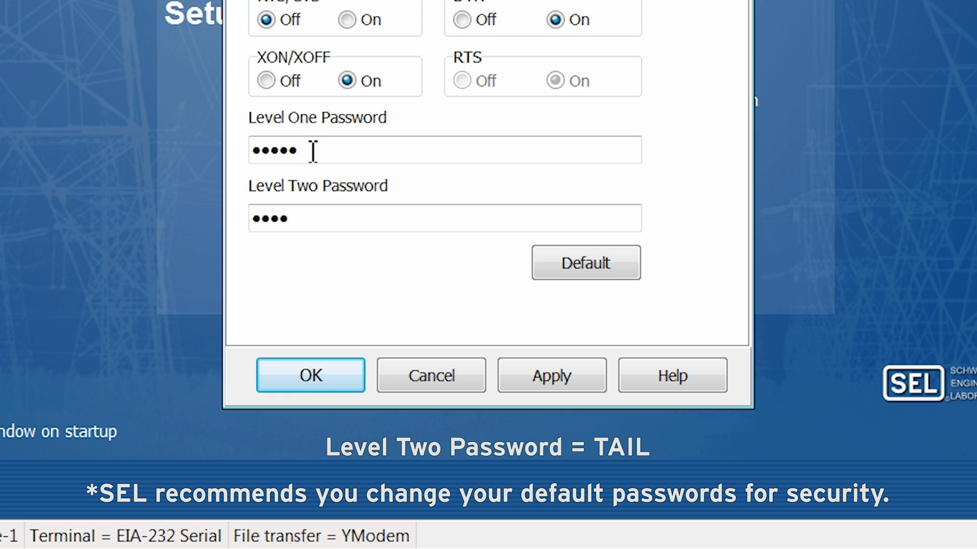
pyautogui.click(445, 218)
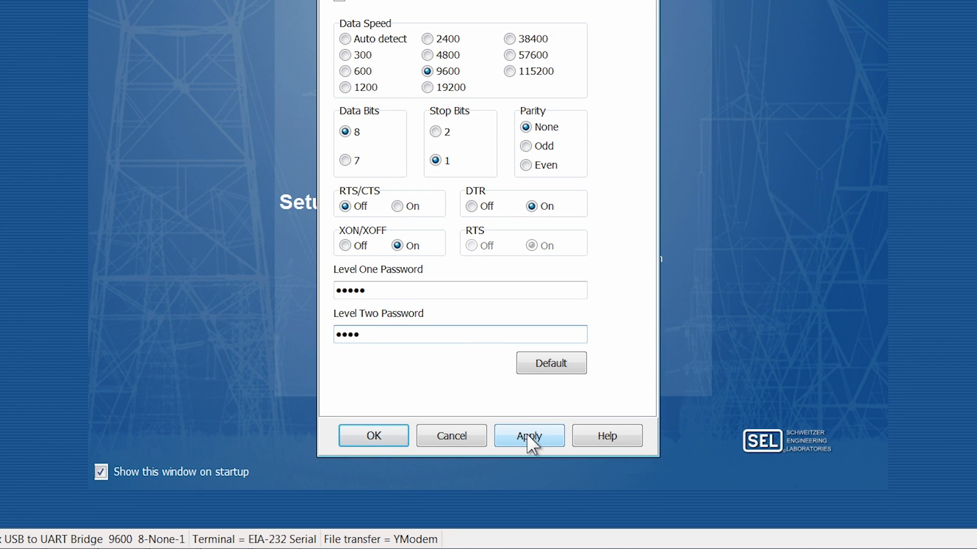
pyautogui.click(528, 436)
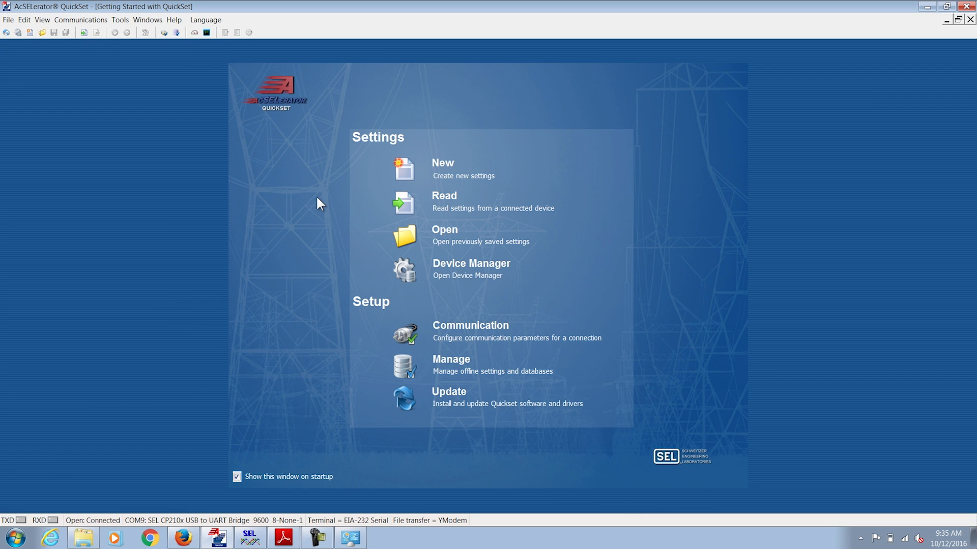
pyautogui.moveTo(386, 182)
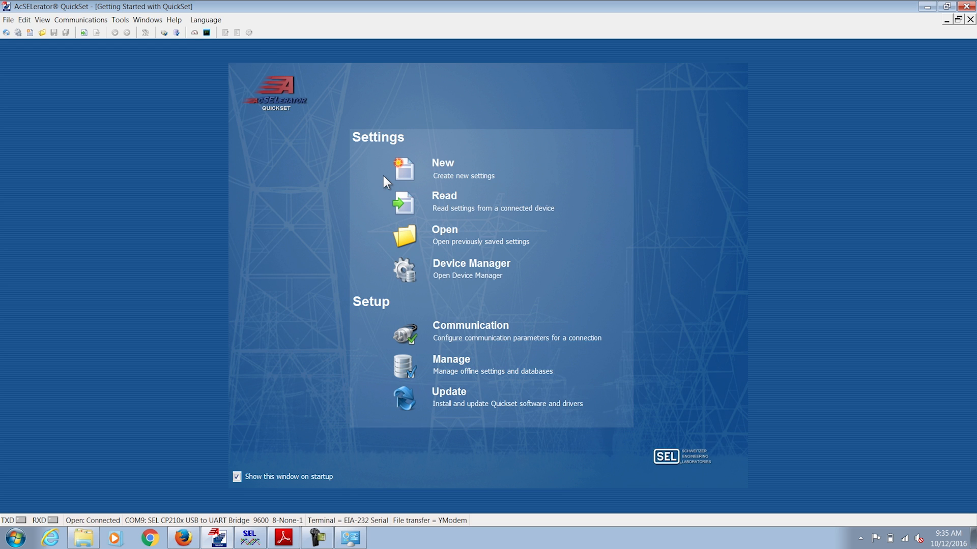
pyautogui.moveTo(207, 32)
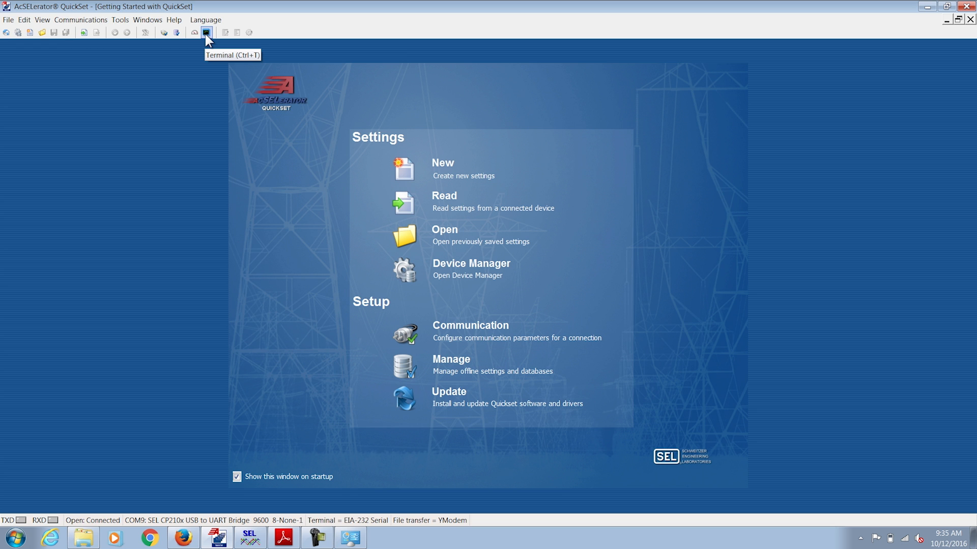
# - Start the communications terminal and get bare = prompts back from the relay
pyautogui.click(206, 33)
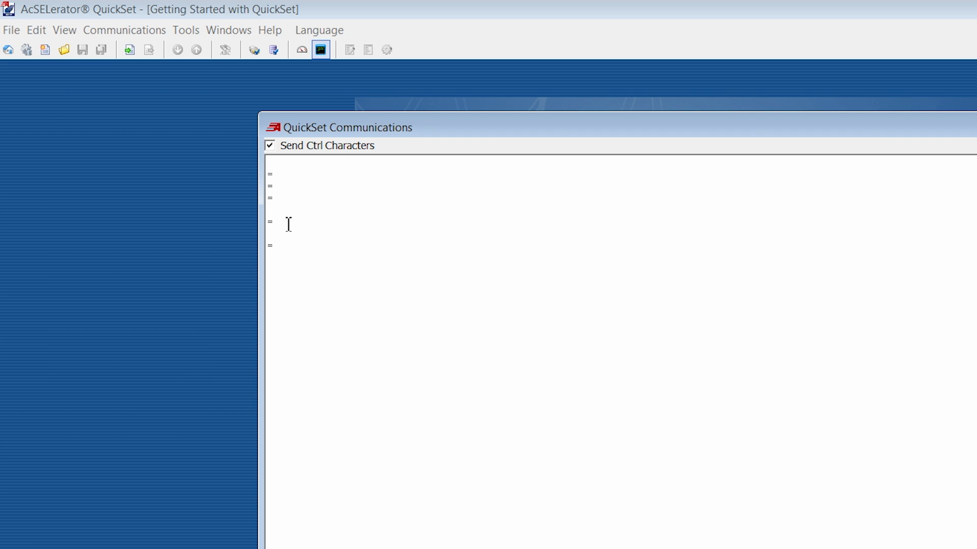
pyautogui.click(273, 245)
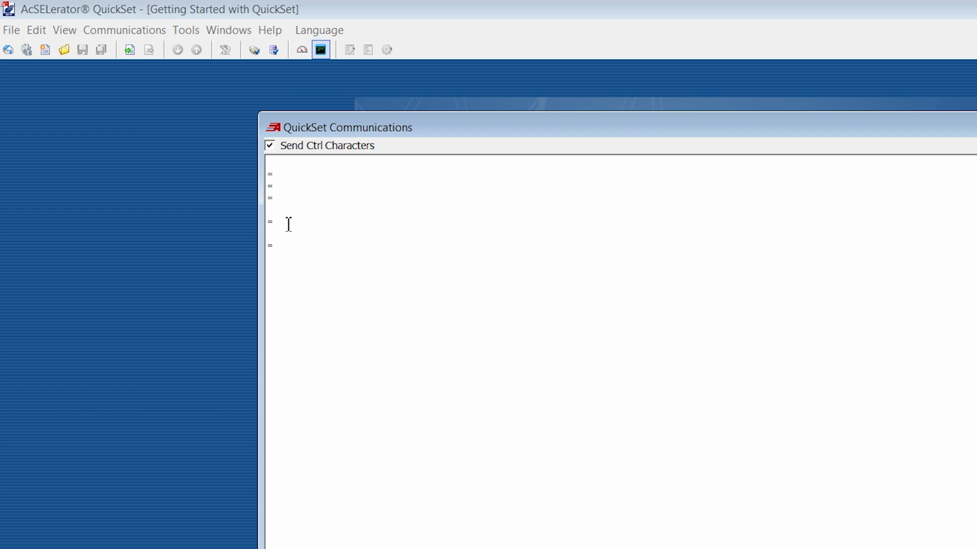
pyautogui.click(274, 246)
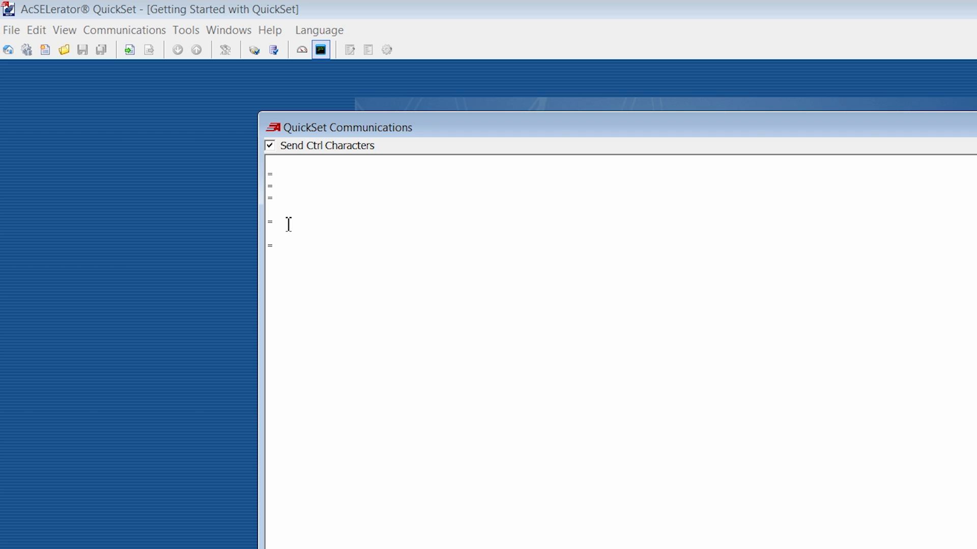
pyautogui.click(273, 245)
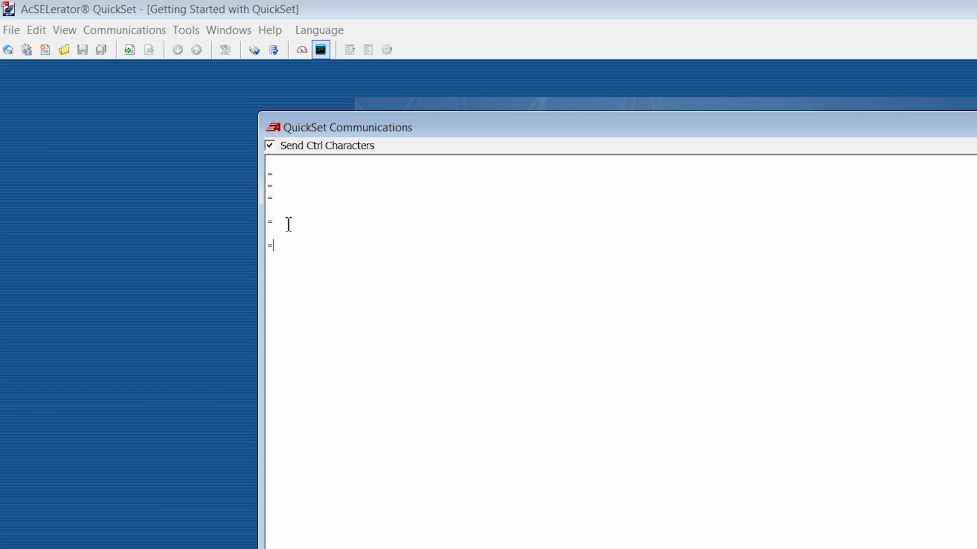
# - Log in with ACC and the level 1 password to reach the SEL-751 => prompt
pyautogui.write('acc')
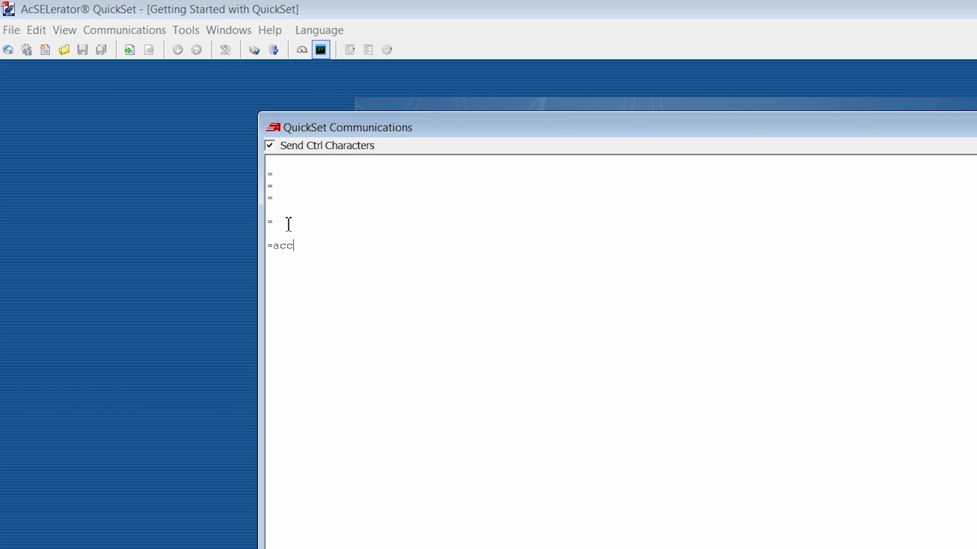
pyautogui.press('Return')
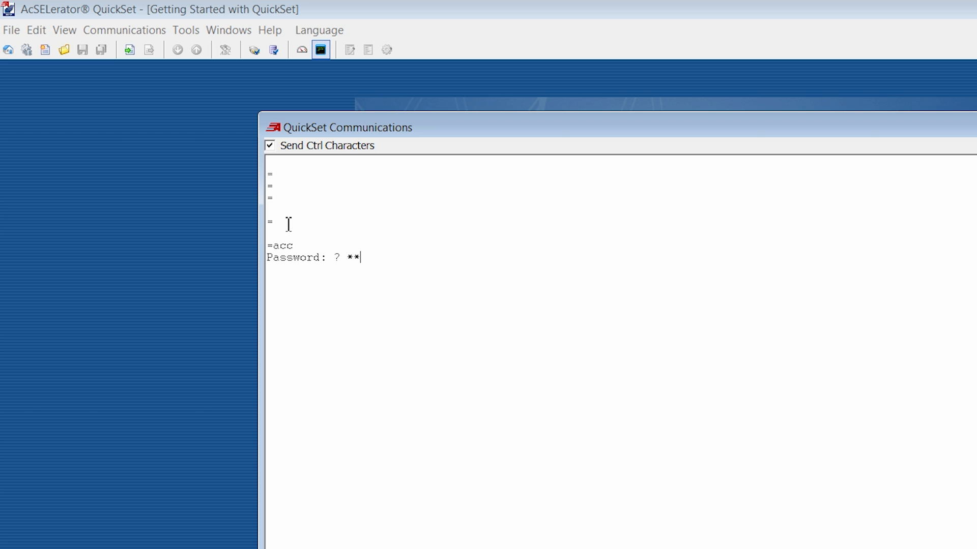
pyautogui.press('Return')
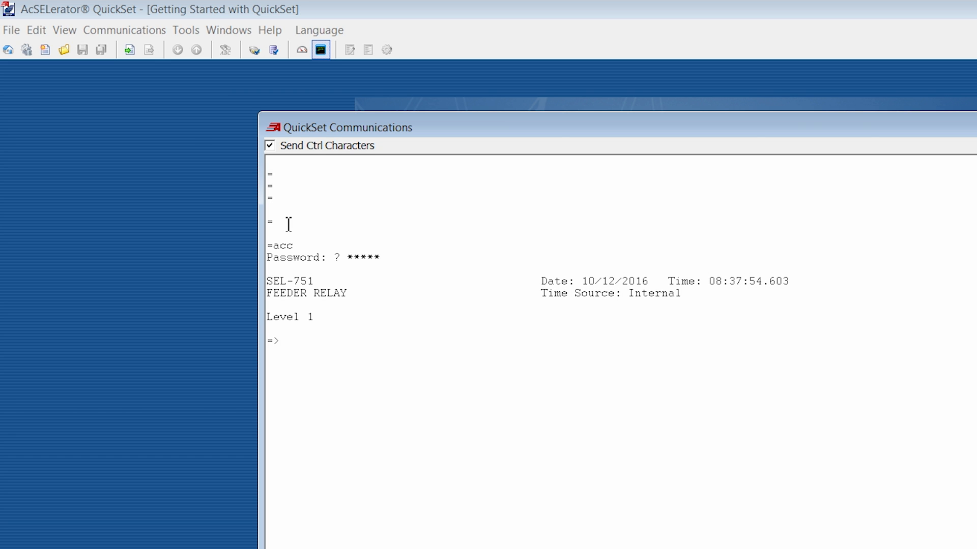
pyautogui.click(281, 341)
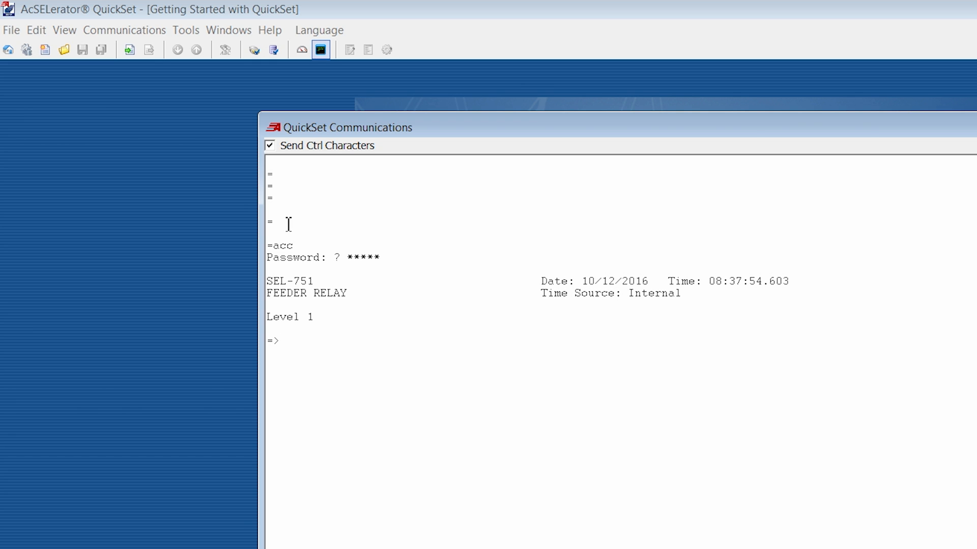
pyautogui.click(281, 340)
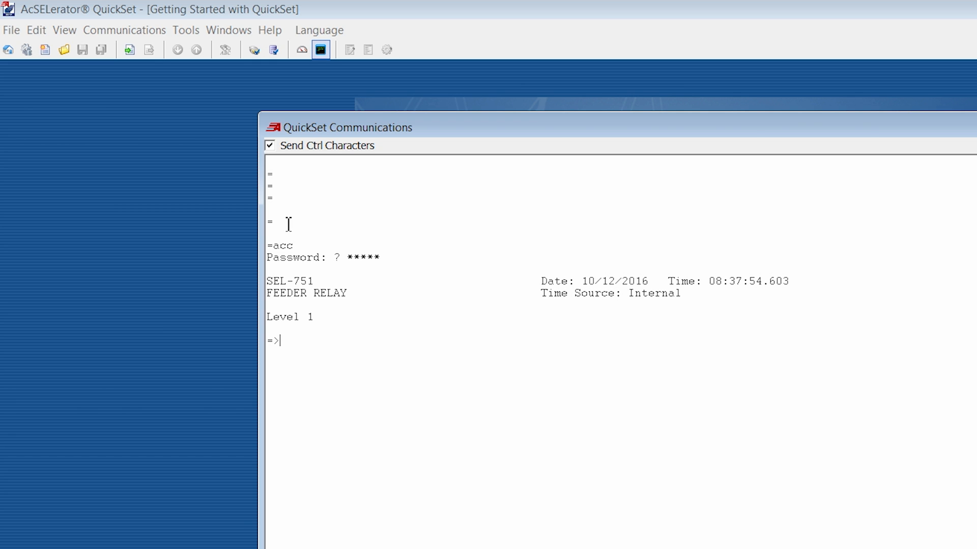
# - Log in with 2AC and the level 2 password to reach the =>> prompt
pyautogui.write('2ac')
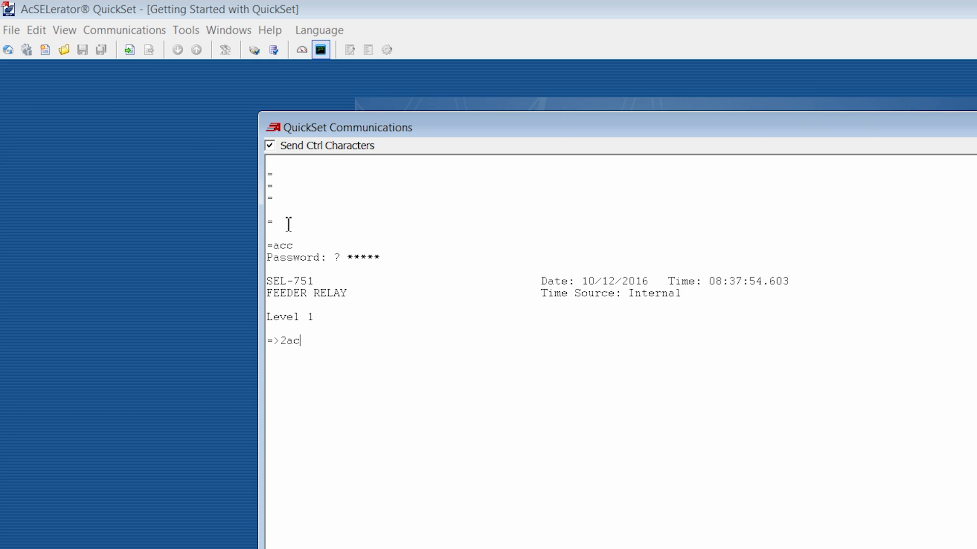
pyautogui.press('Return')
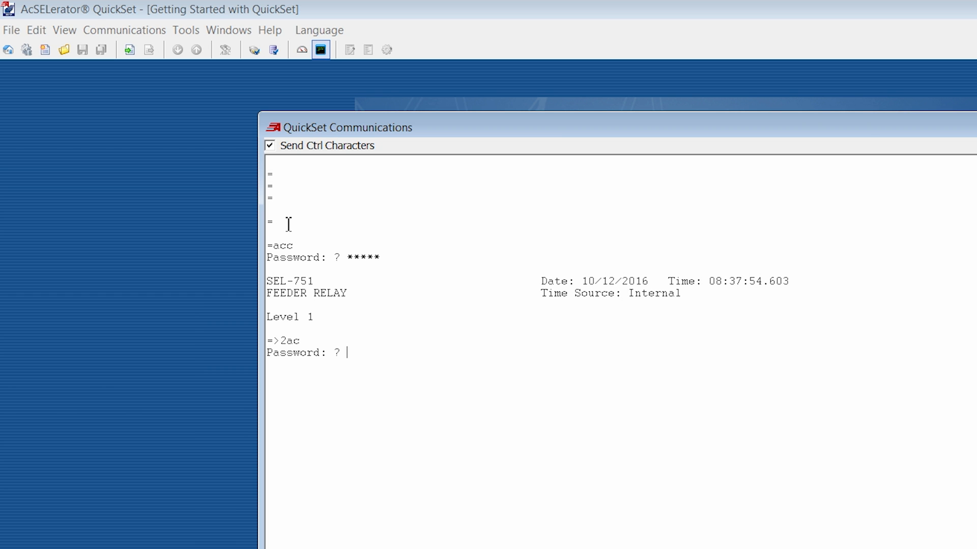
pyautogui.write('****')
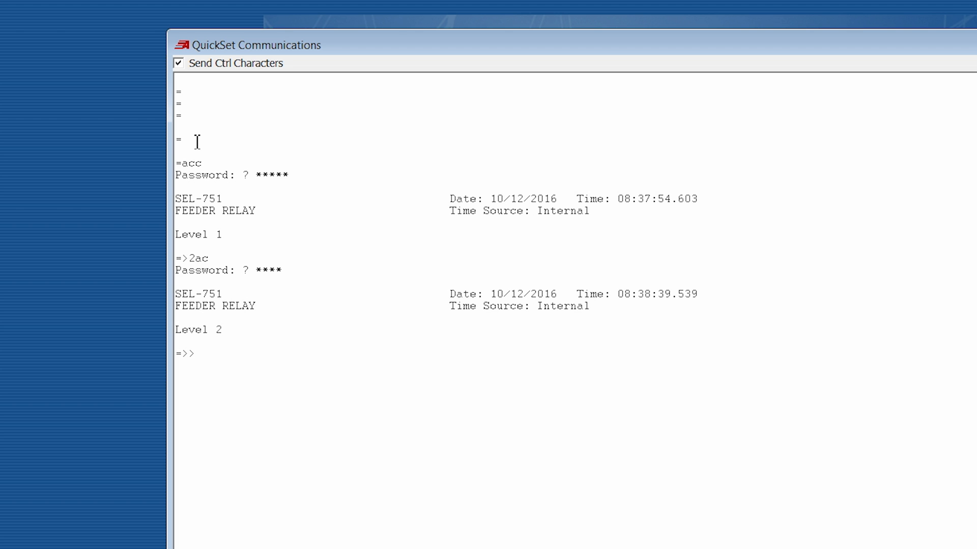
pyautogui.click(195, 353)
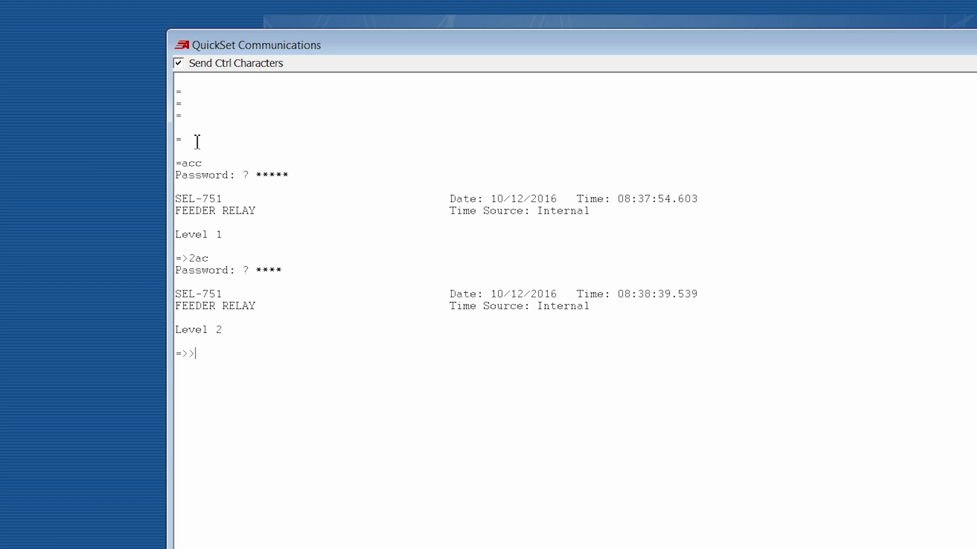